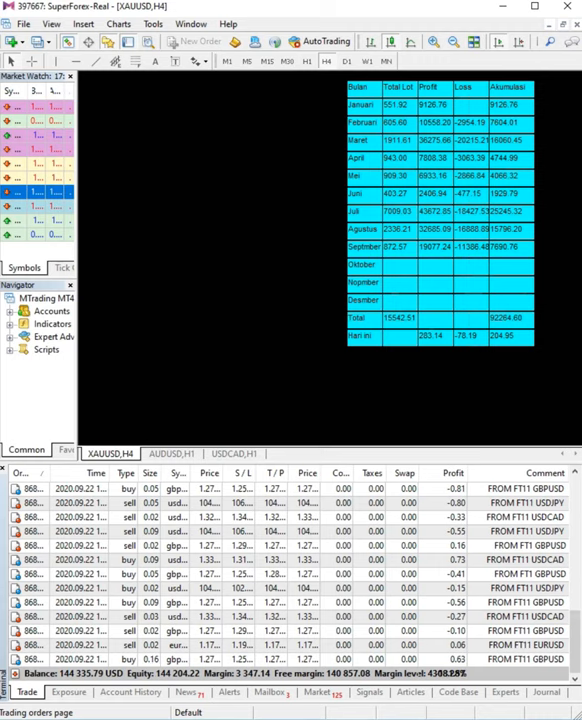
Show the Account History with closed trades and total profit in the Terminal panel.
left_click(120, 694)
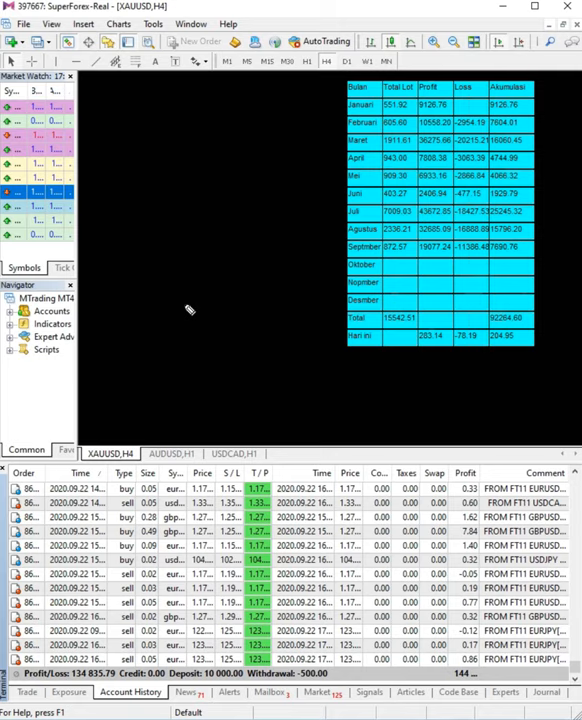
mouse_move(342, 116)
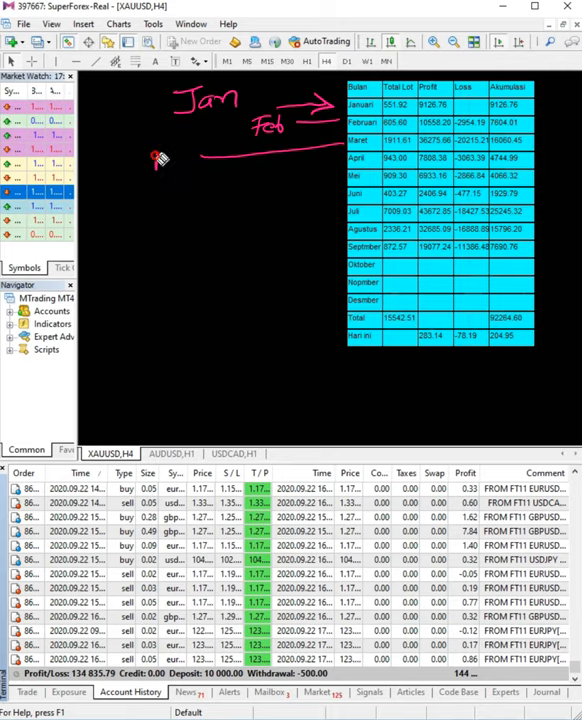
Hand-write month labels Jan through Jun with arrows beside the monthly profit table rows.
left_click_drag(156, 160, 216, 156)
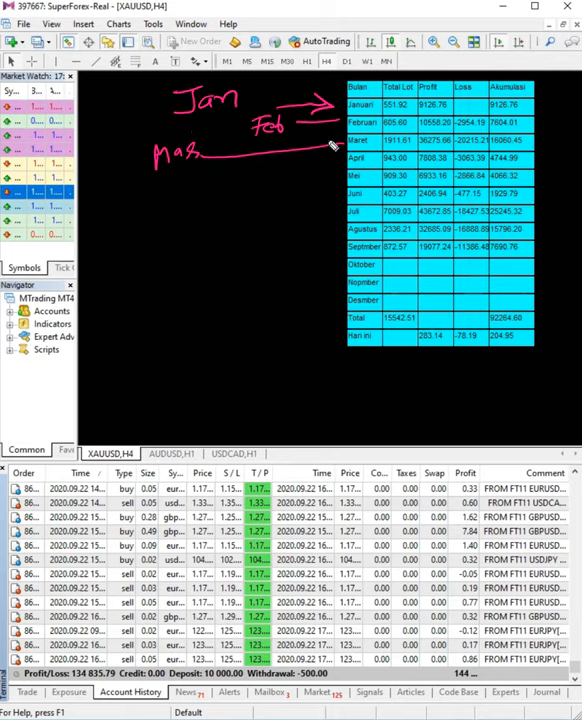
mouse_move(310, 170)
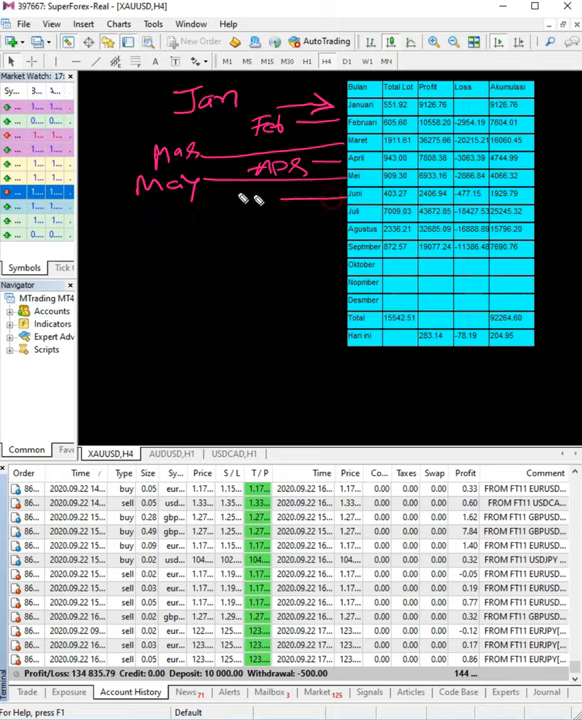
left_click_drag(250, 200, 300, 200)
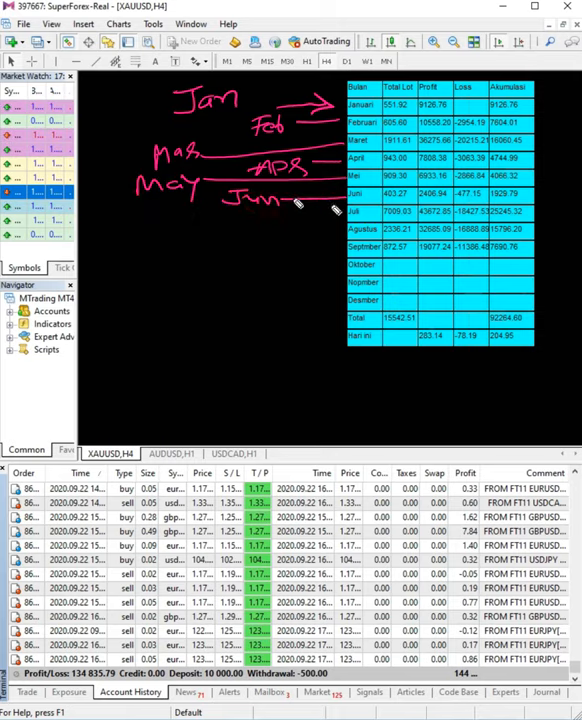